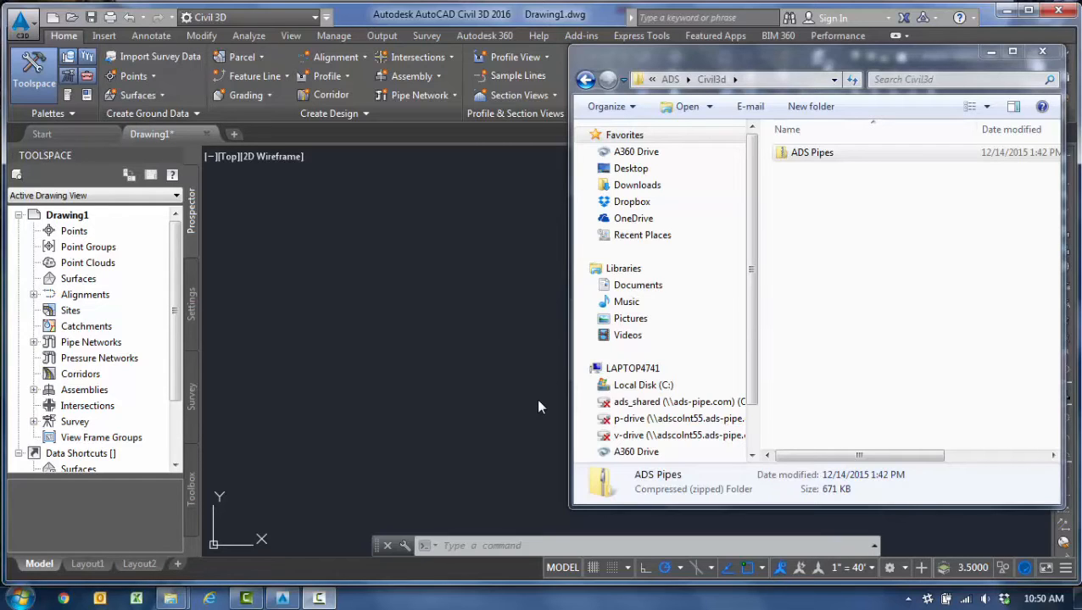
# - Extract ADS Pipes.zip into Civil3d\ADS Pipes and minimize Explorer back to Civil 3D
pyautogui.click(812, 153)
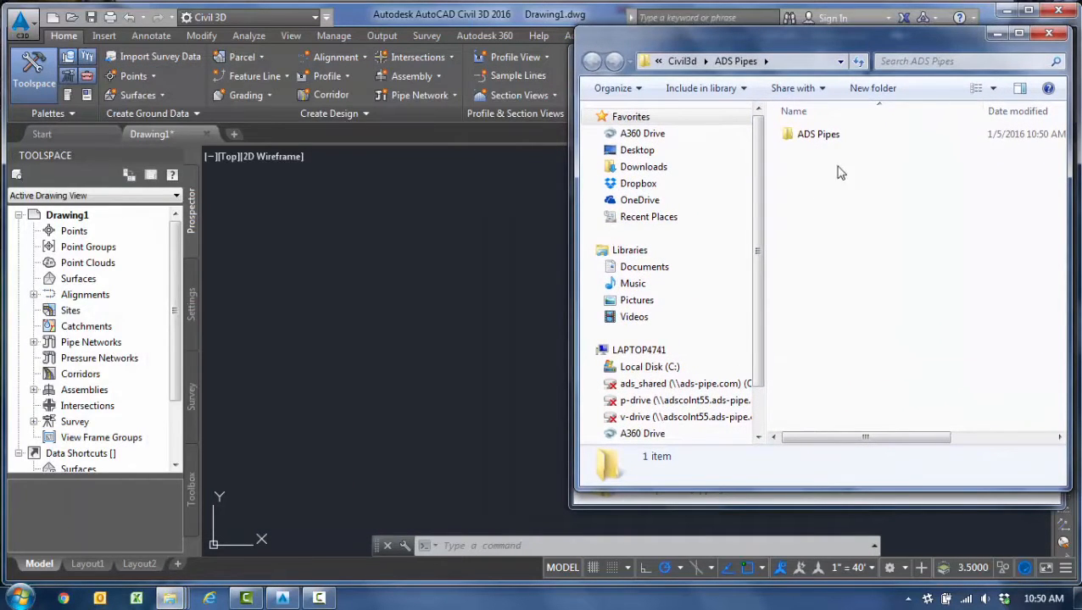
pyautogui.click(818, 134)
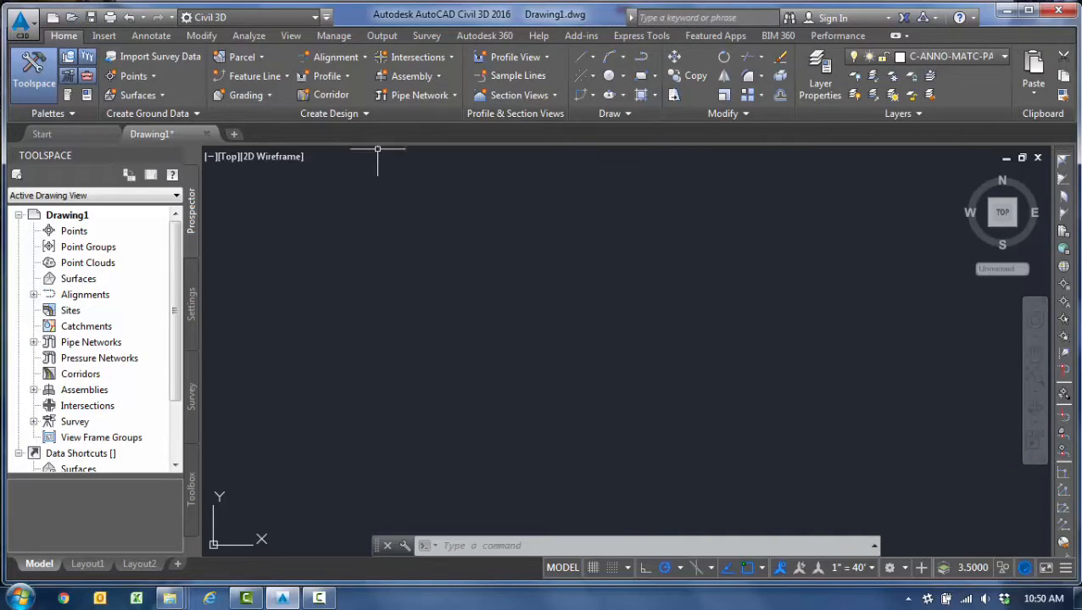
pyautogui.click(364, 113)
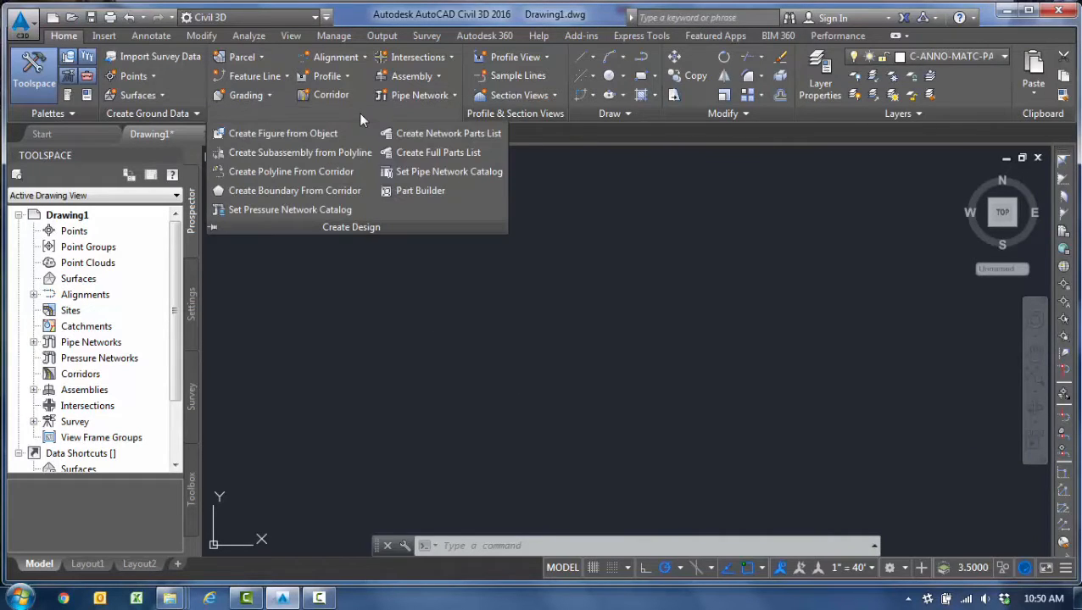
pyautogui.moveTo(449, 171)
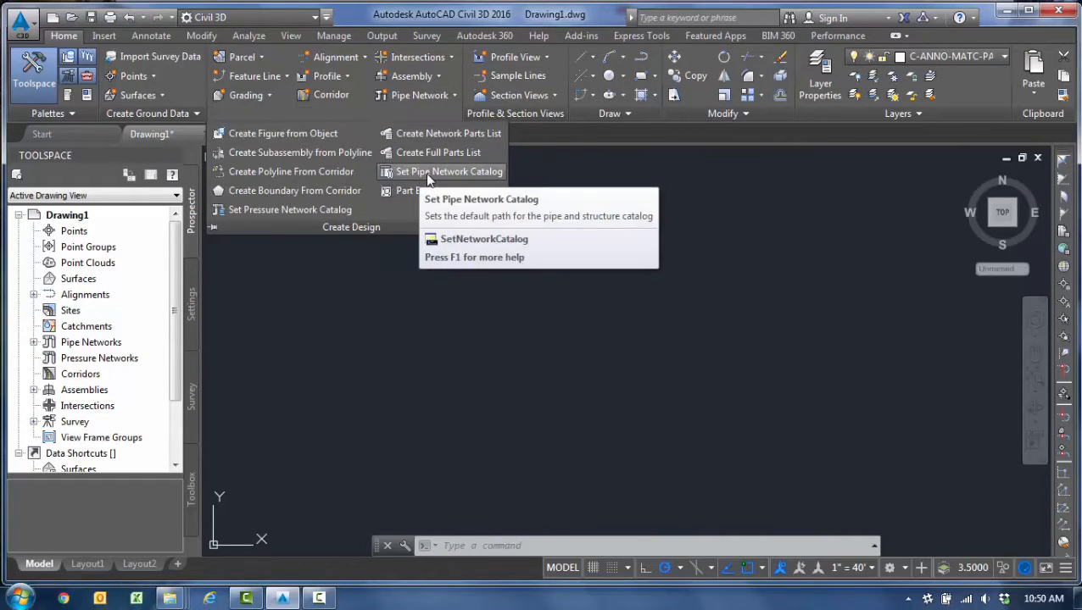
pyautogui.click(447, 171)
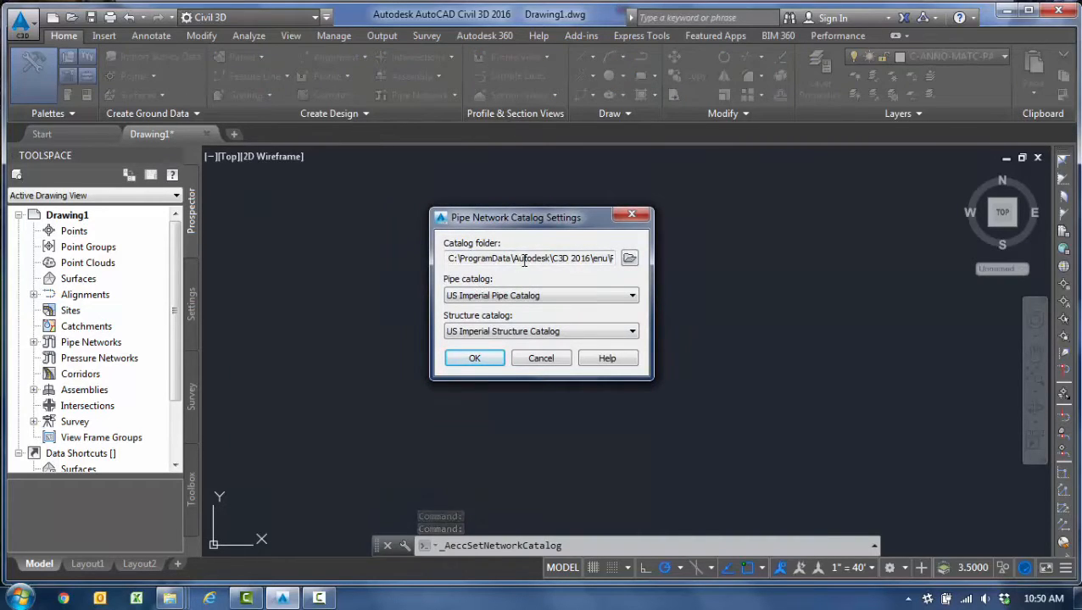
pyautogui.click(474, 358)
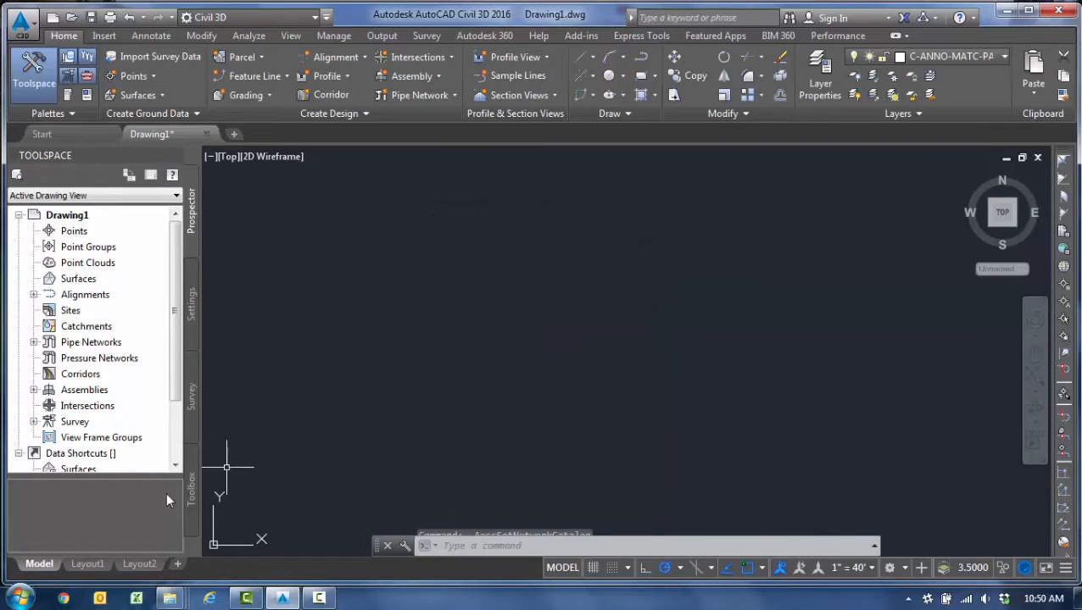
pyautogui.click(169, 599)
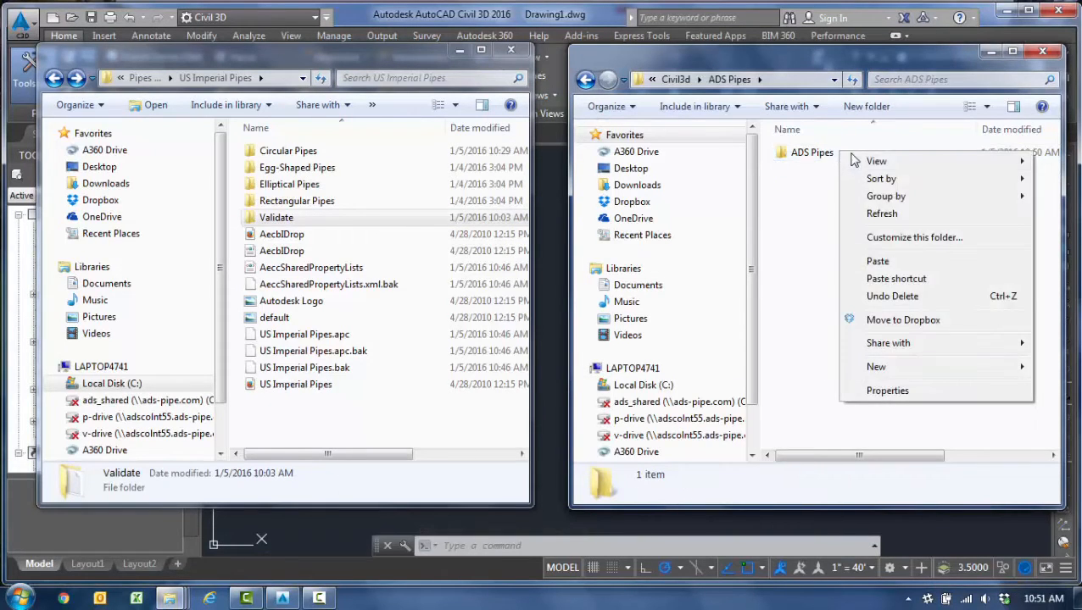
# - Copy the ADS Pipes folder into Pipes Catalog\US Imperial Pipes, then return to the drawing
pyautogui.rightClick(812, 152)
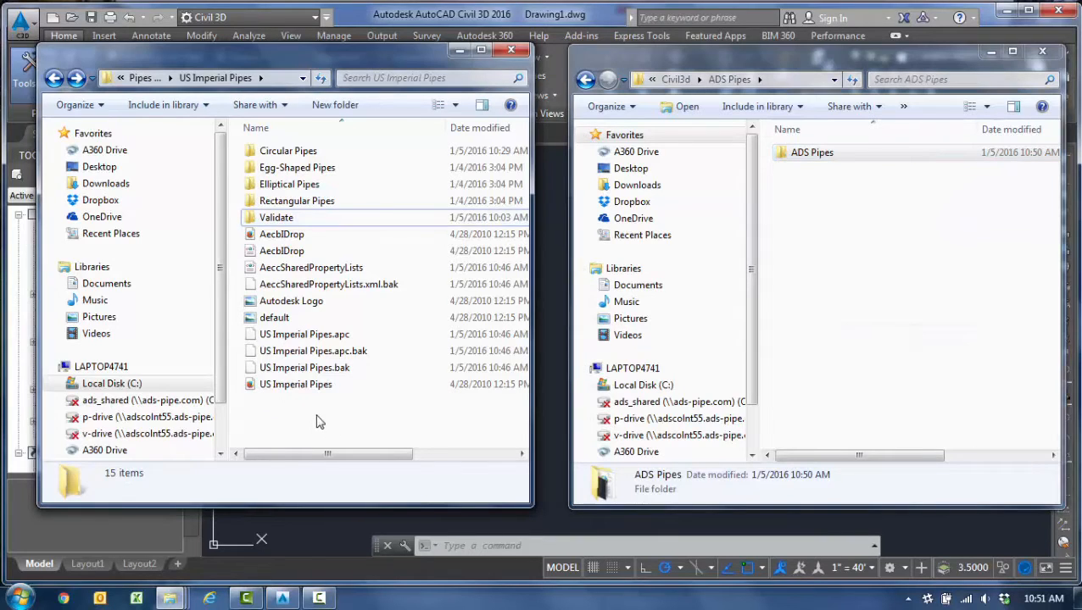
pyautogui.rightClick(321, 421)
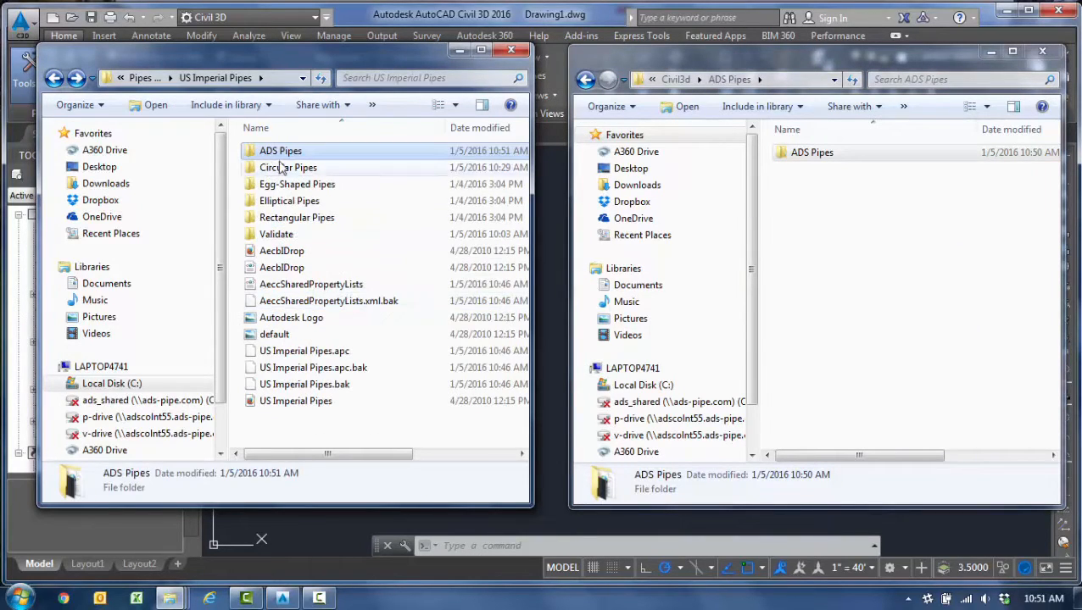
pyautogui.click(511, 49)
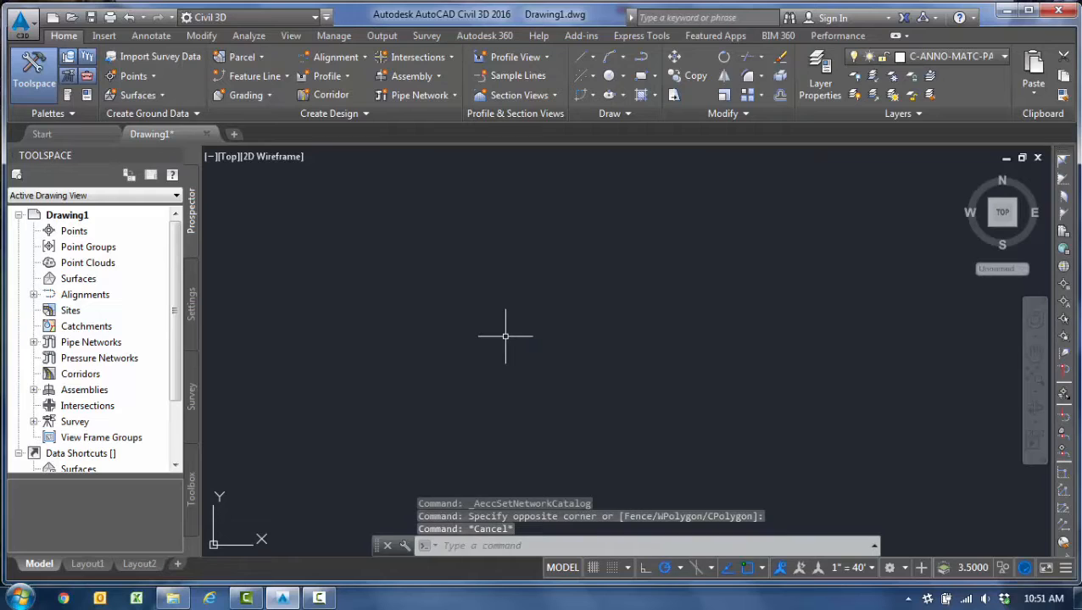
# - Run PARTCATALOGREGEN with the Pipe option to rebuild the US Imperial pipe catalog
pyautogui.write('PARTCATALOGREGEN Part Catalog Regen [Pipe Structure]:')
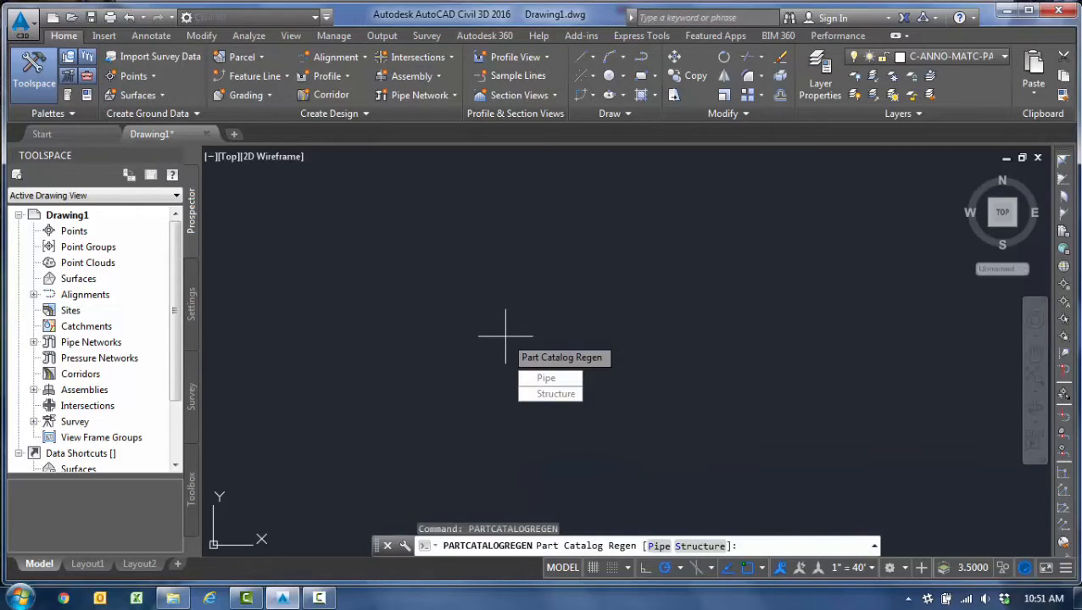
pyautogui.click(545, 377)
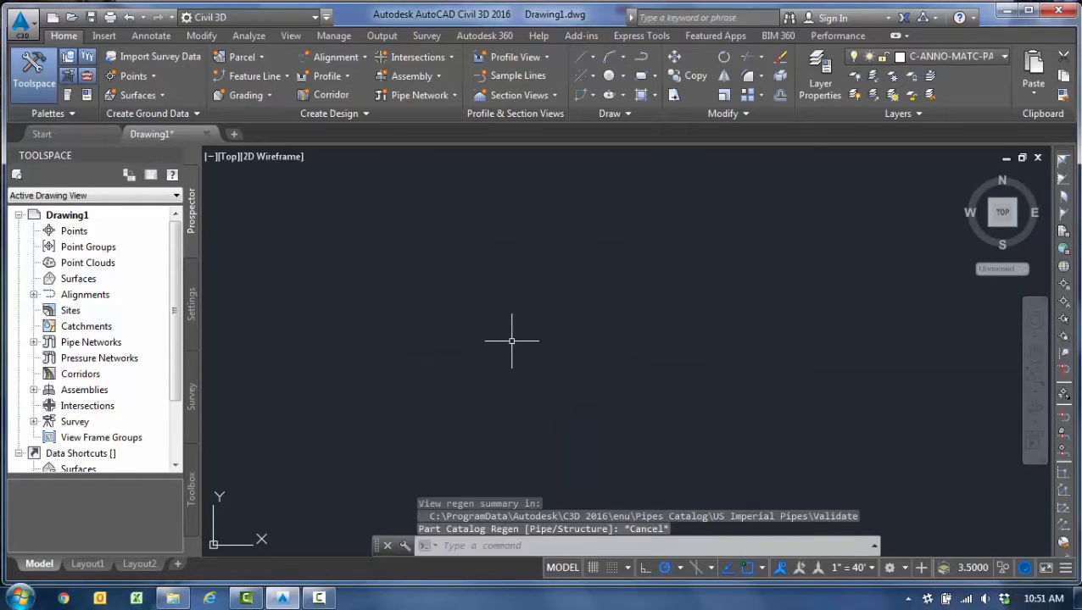
pyautogui.moveTo(503, 324)
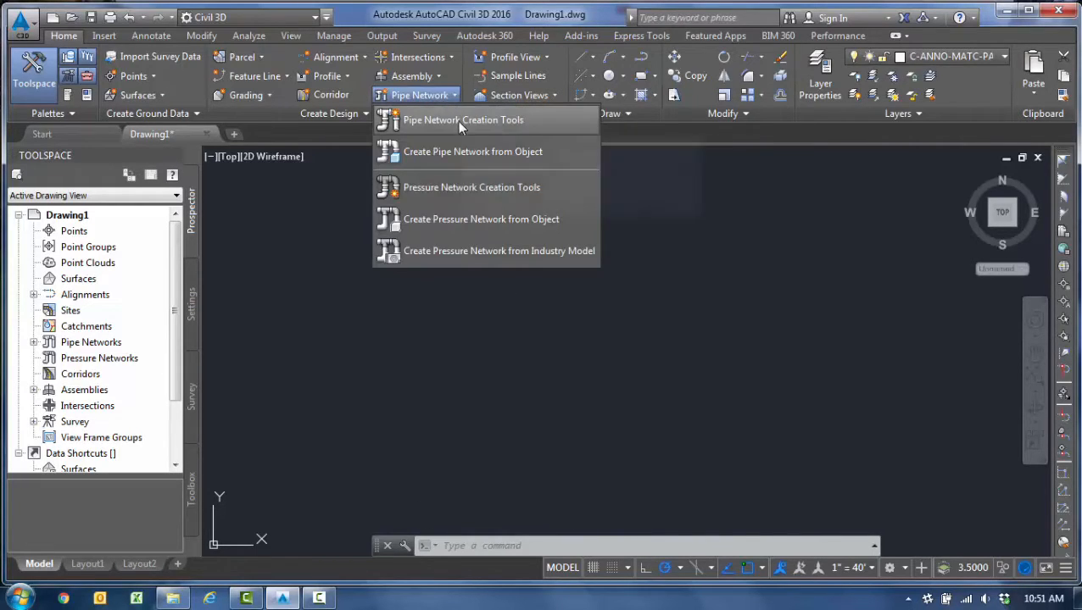
pyautogui.moveTo(463, 120)
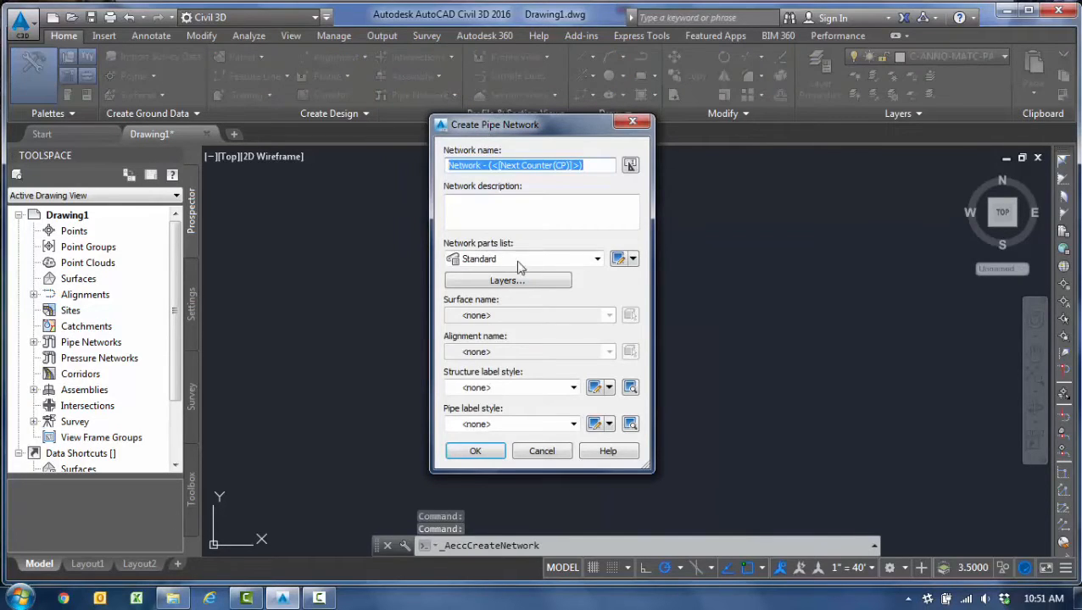
pyautogui.moveTo(576, 268)
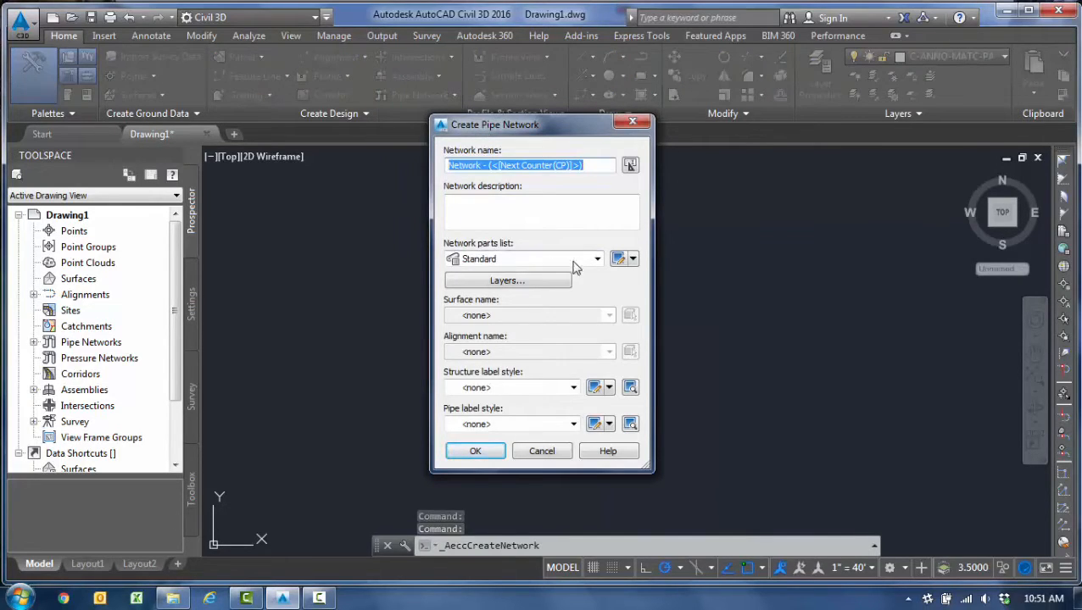
# - In Create Pipe Network, choose Storm Sewer as the parts list and open its actions menu
pyautogui.click(598, 259)
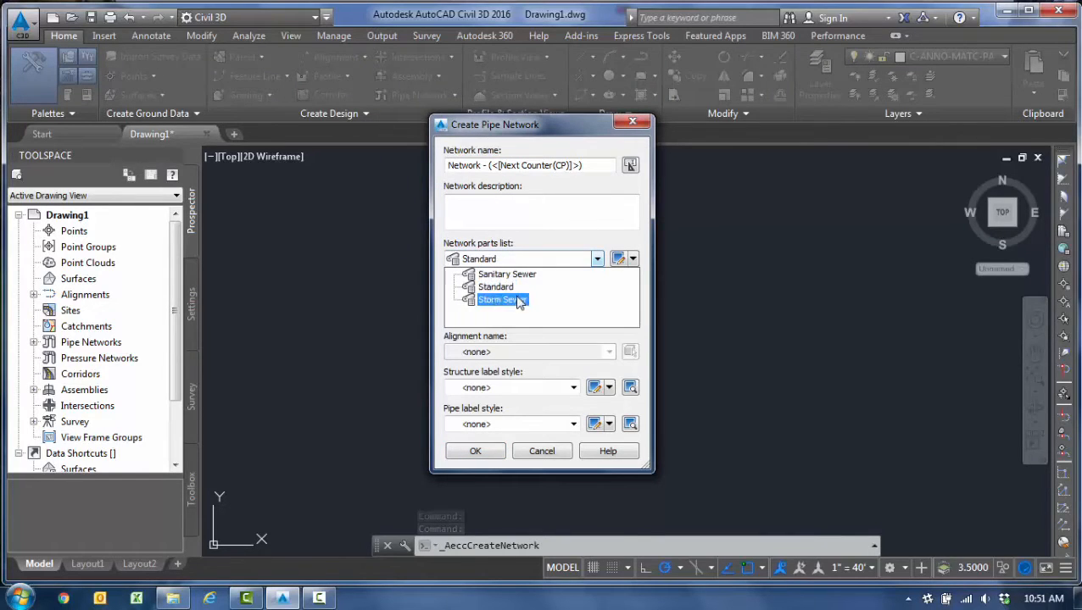
pyautogui.click(507, 274)
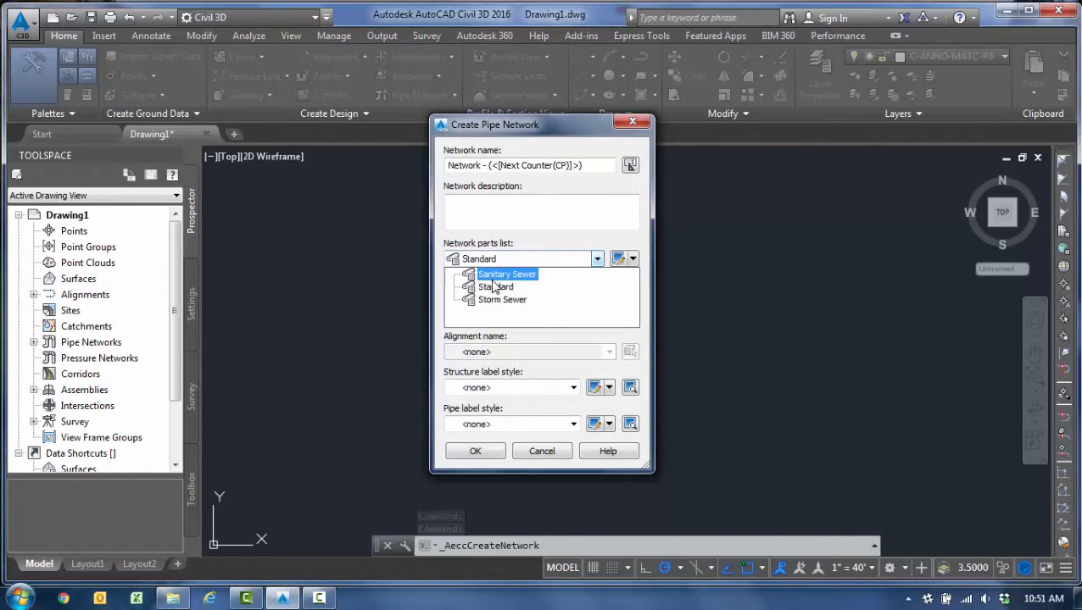
pyautogui.click(502, 299)
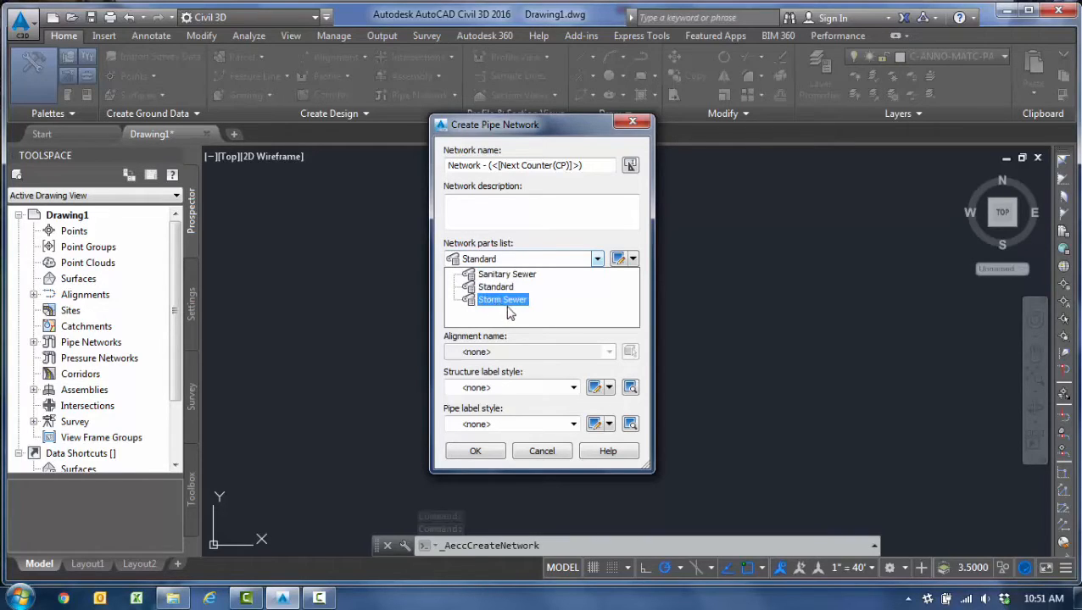
pyautogui.moveTo(511, 308)
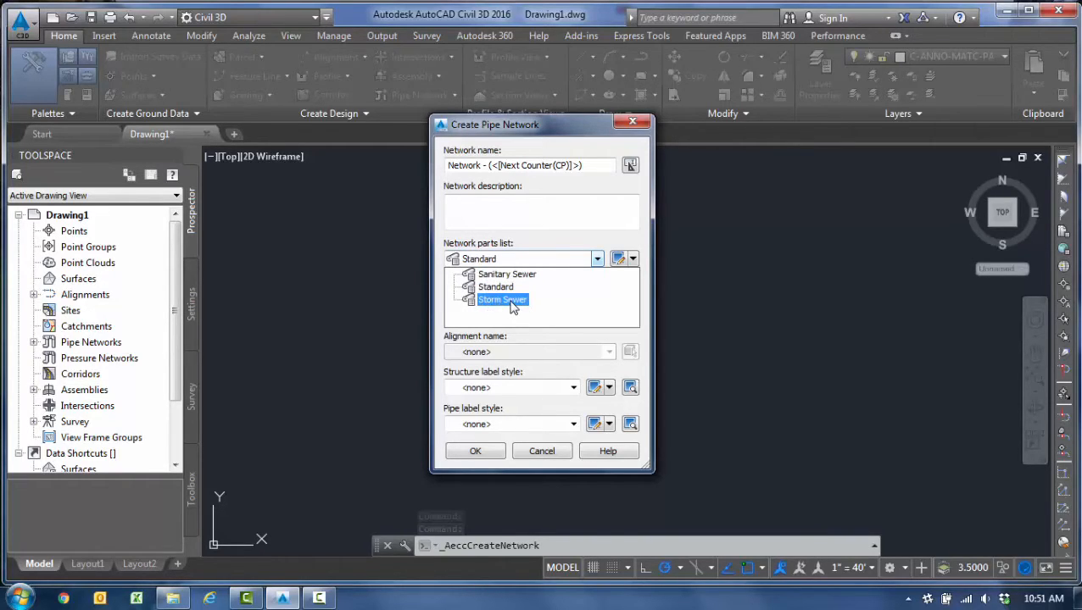
pyautogui.click(502, 299)
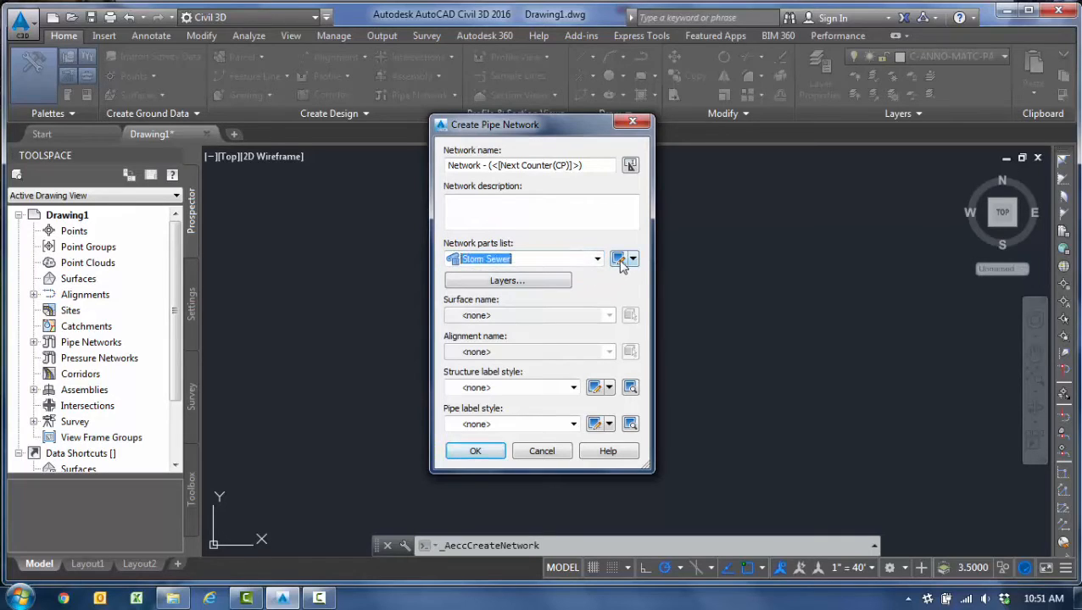
pyautogui.moveTo(624, 260)
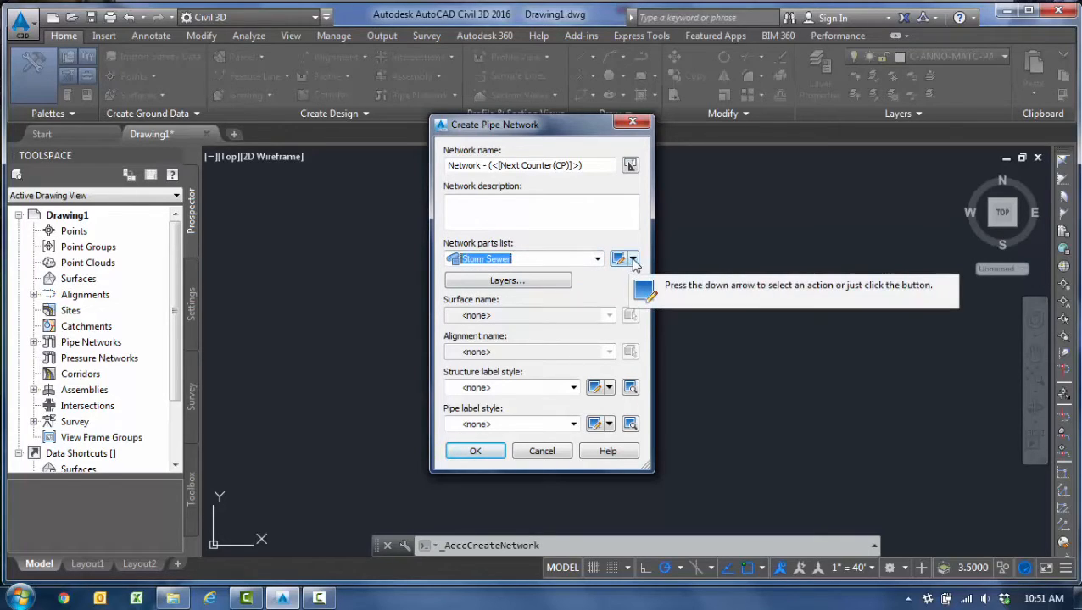
pyautogui.click(626, 259)
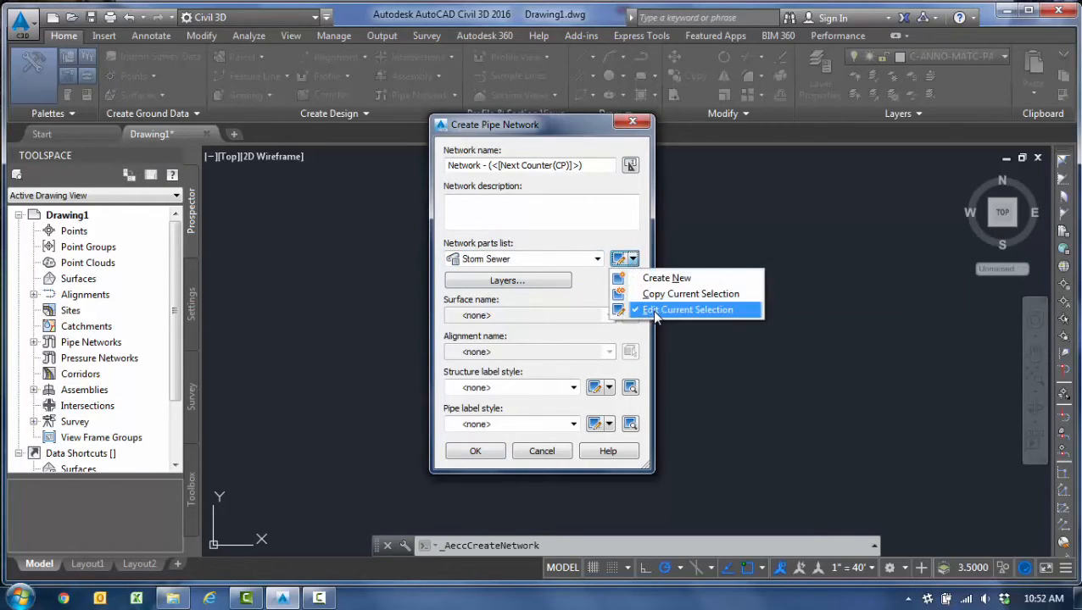
# - Add the HP STORM PP and N12 HDPE families to Storm Sewer's Pipes tab
pyautogui.click(687, 309)
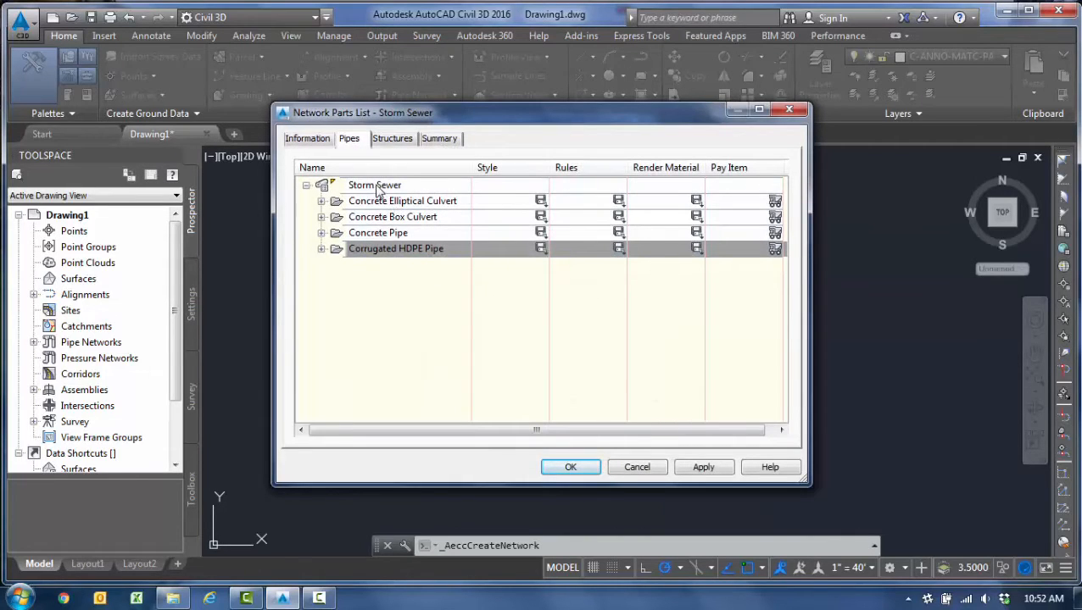
pyautogui.click(375, 184)
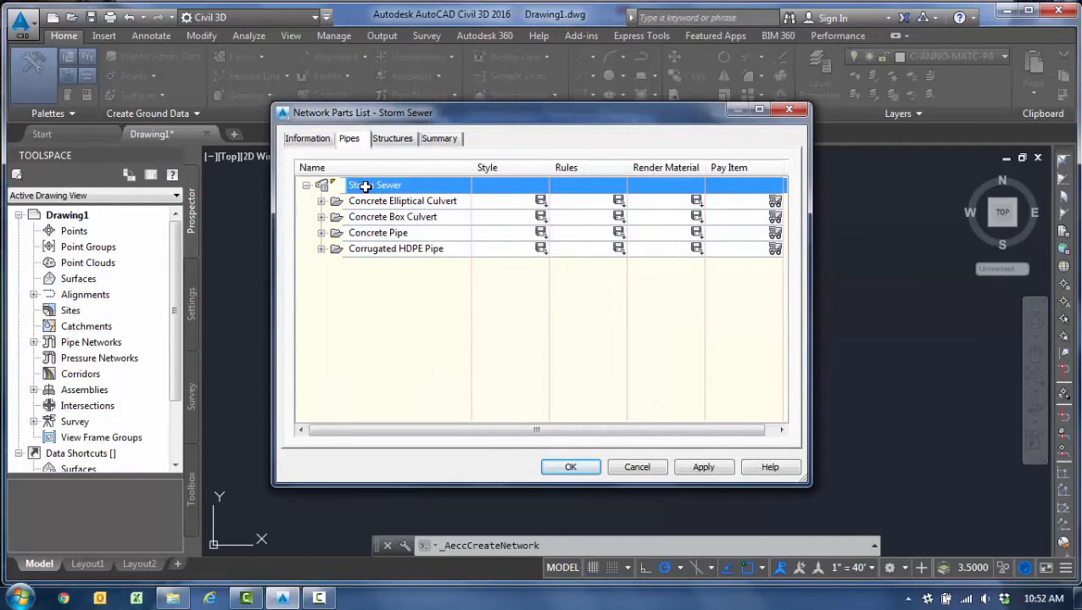
pyautogui.rightClick(373, 185)
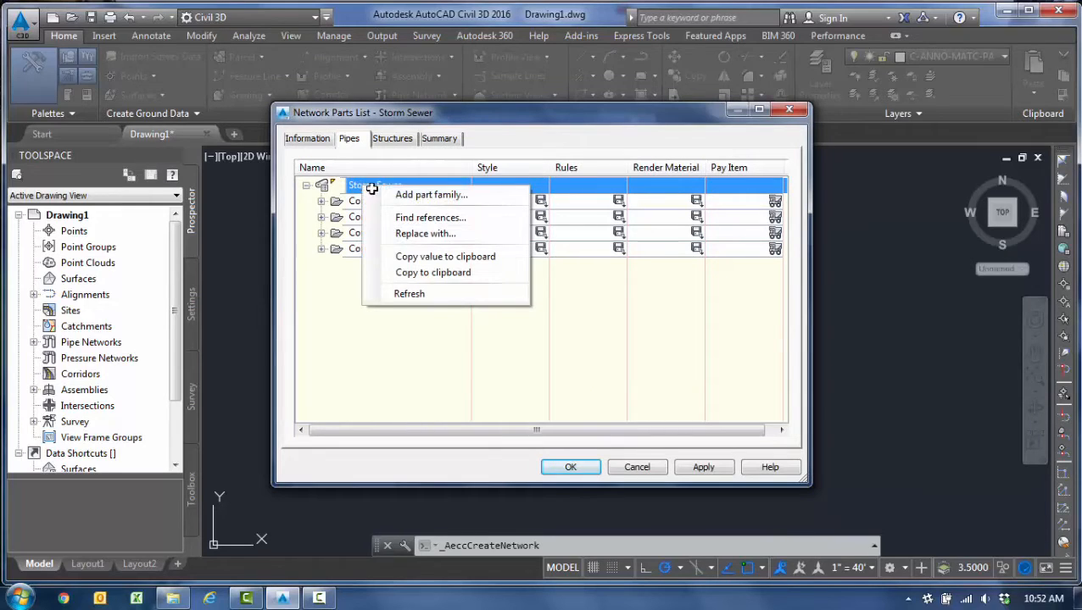
pyautogui.moveTo(431, 194)
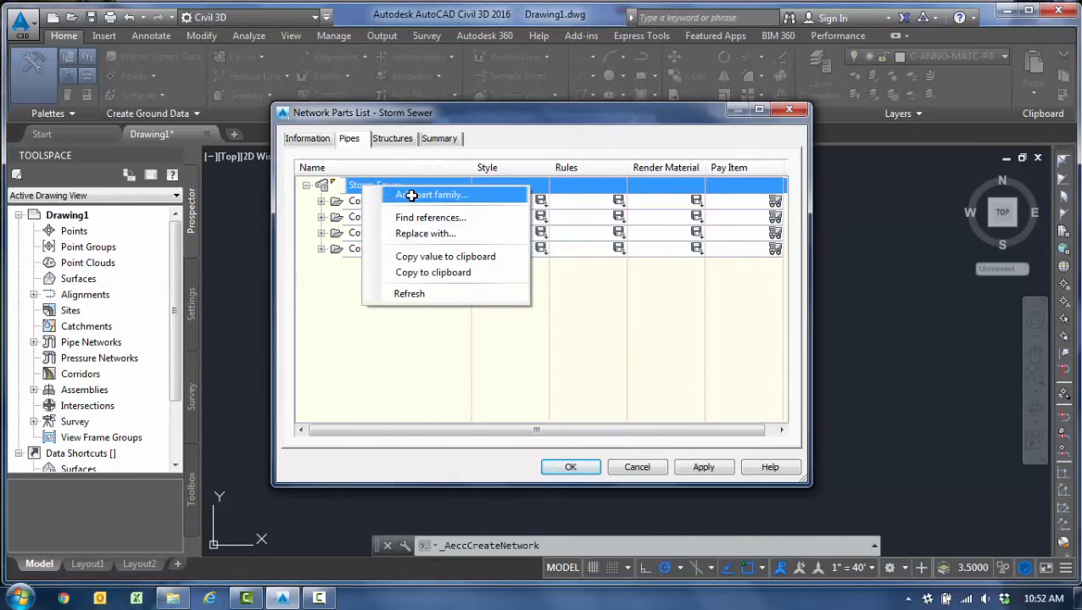
pyautogui.click(433, 194)
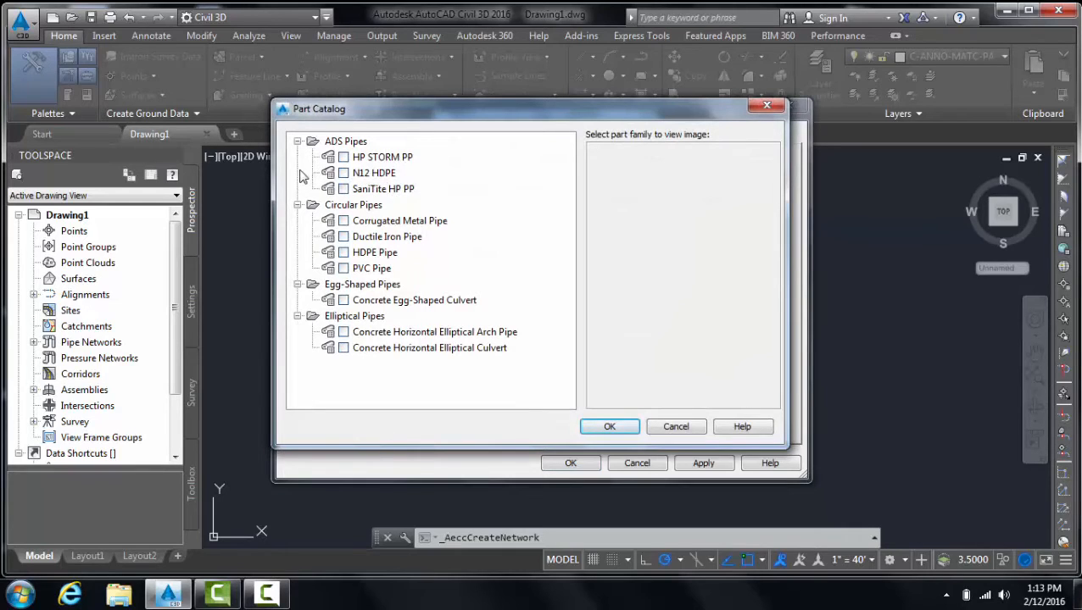
pyautogui.click(373, 173)
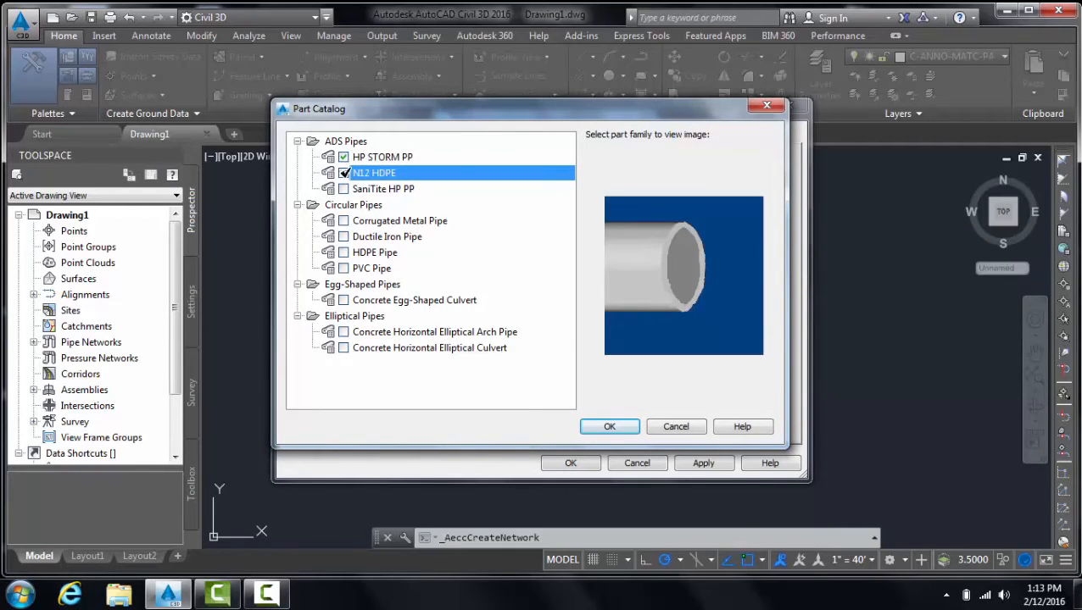
pyautogui.click(608, 426)
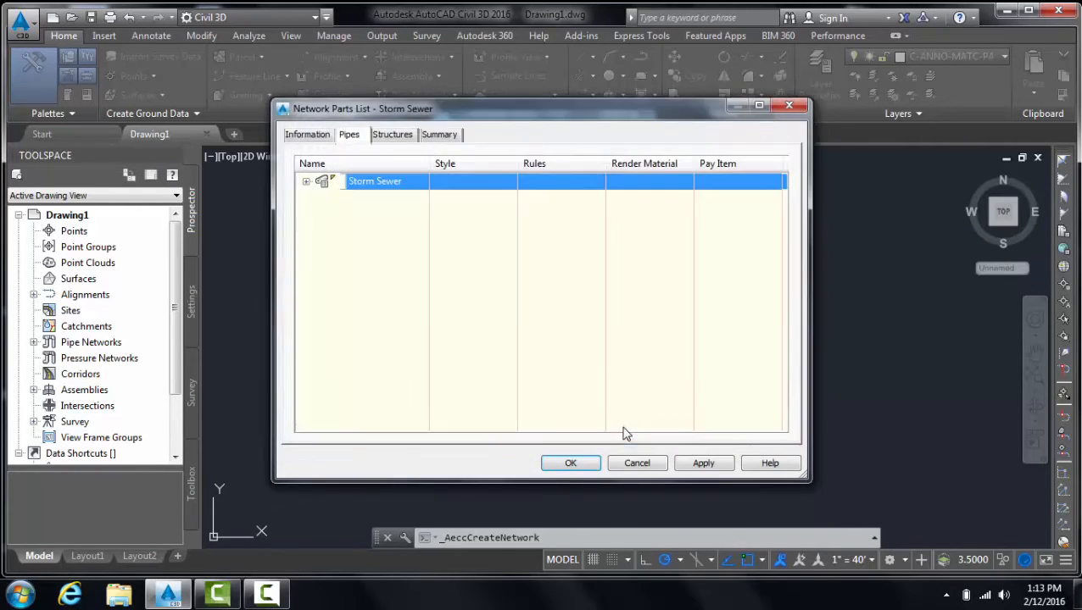
pyautogui.click(306, 180)
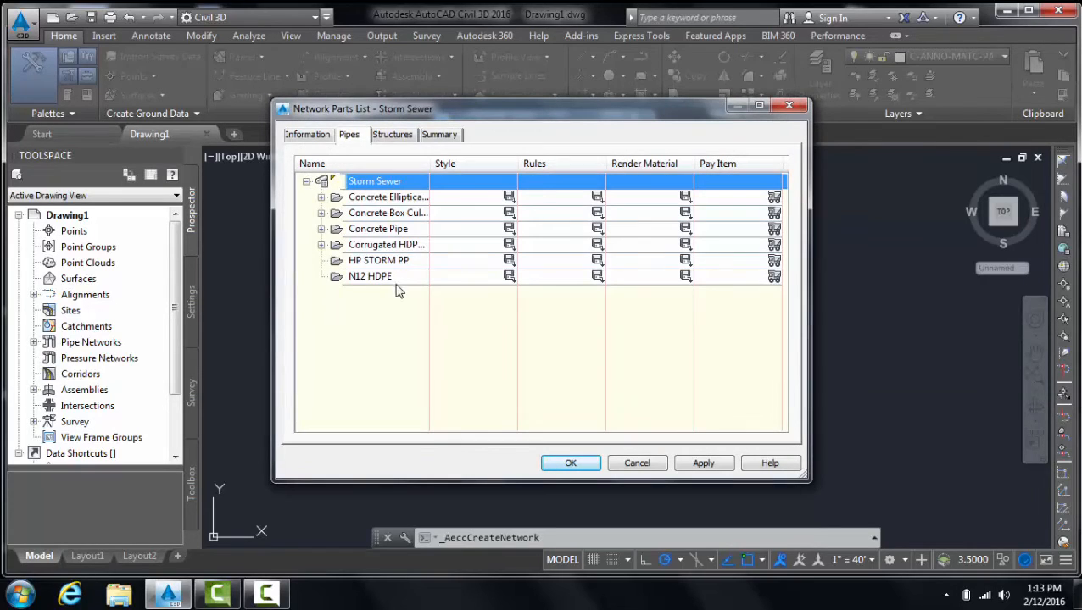
pyautogui.moveTo(405, 267)
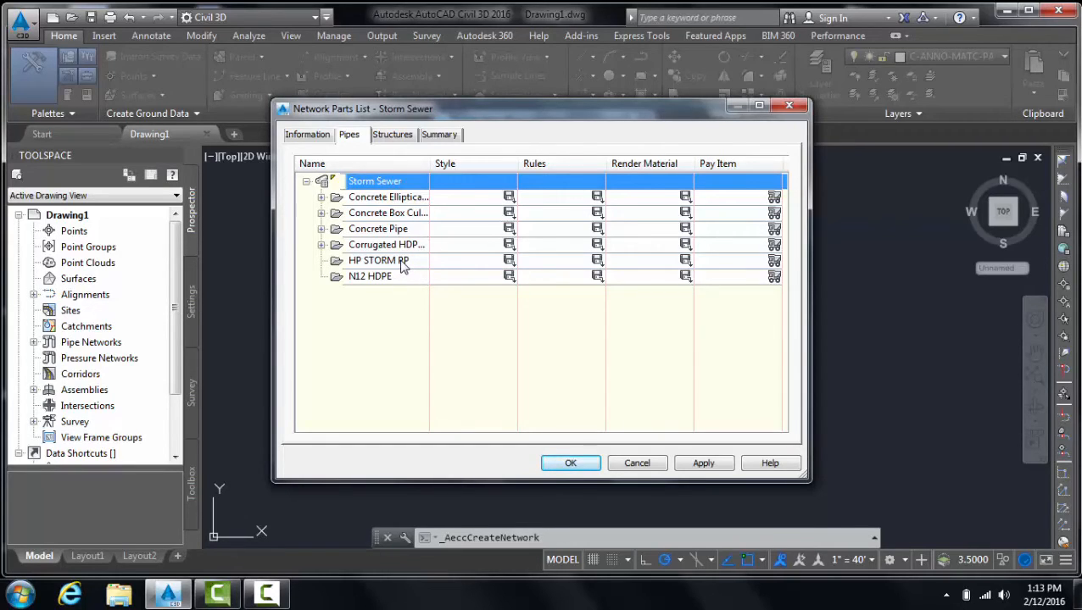
# - Use Part Size Creator's Add all sizes for both HP STORM PP and N12 HDPE
pyautogui.rightClick(378, 260)
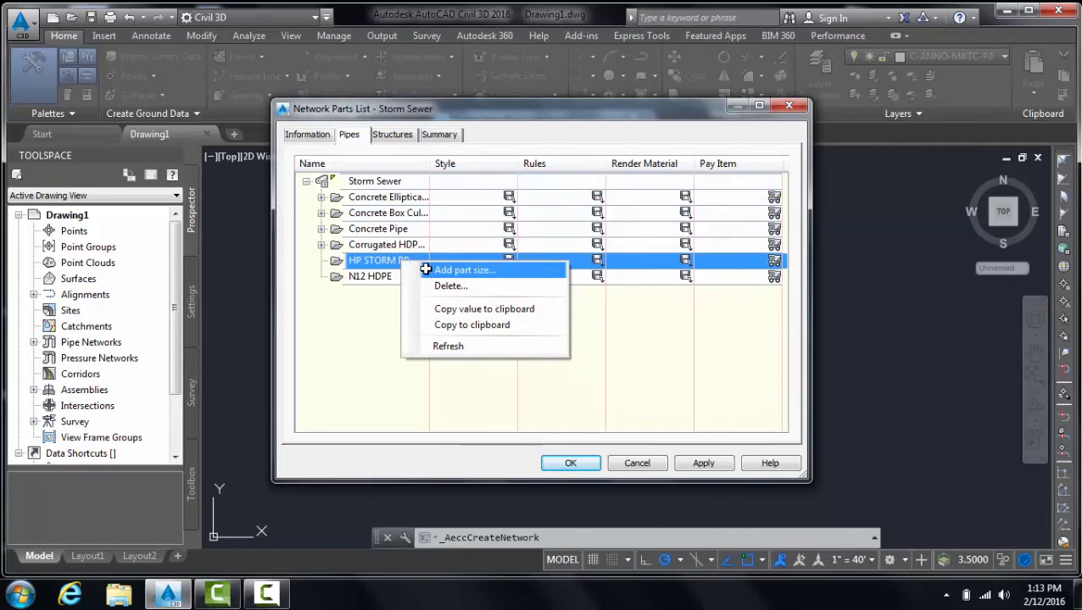
pyautogui.click(464, 269)
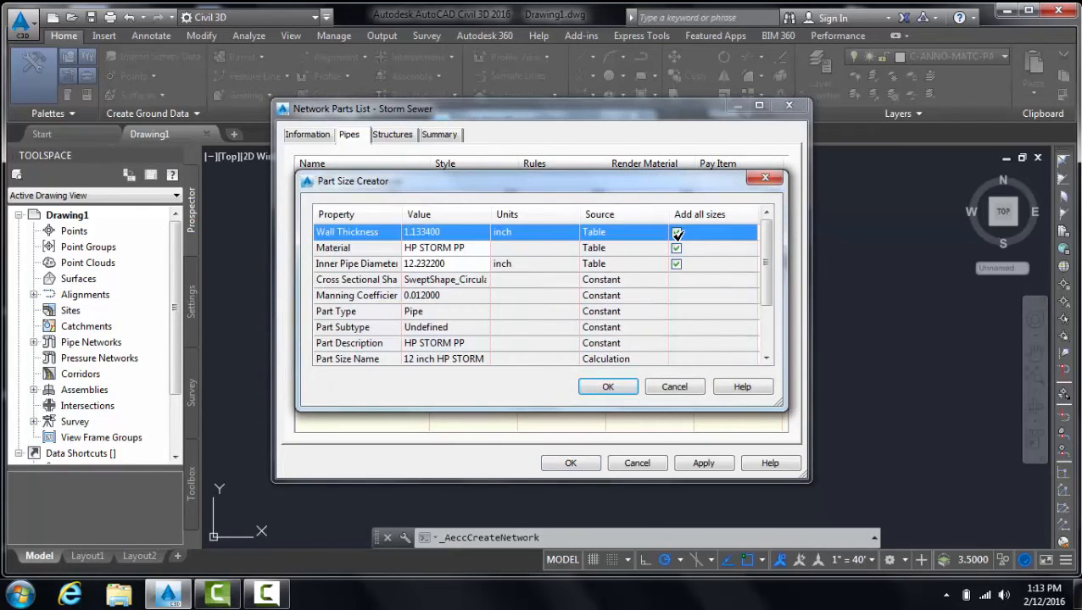
pyautogui.click(608, 387)
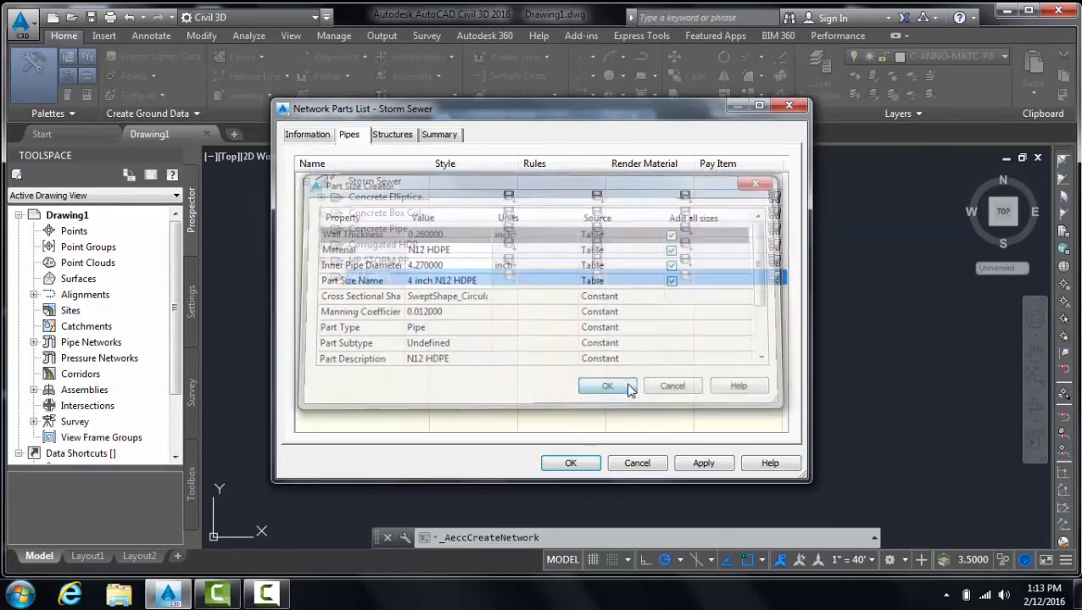
pyautogui.click(607, 385)
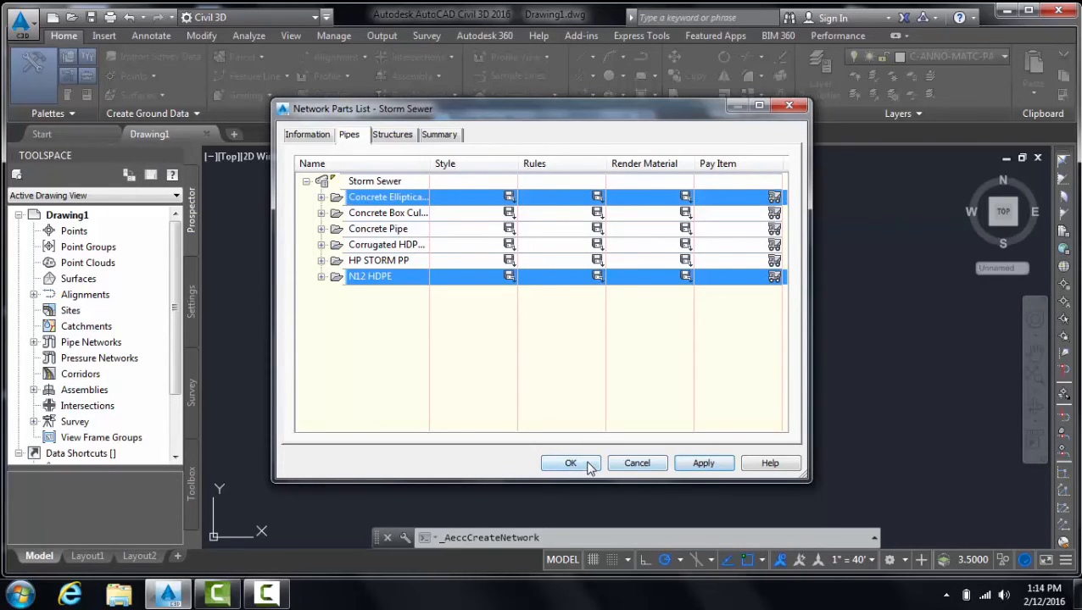
# - Save the parts list, create the network, and pick an 18 inch HP STORM PP pipe
pyautogui.click(569, 463)
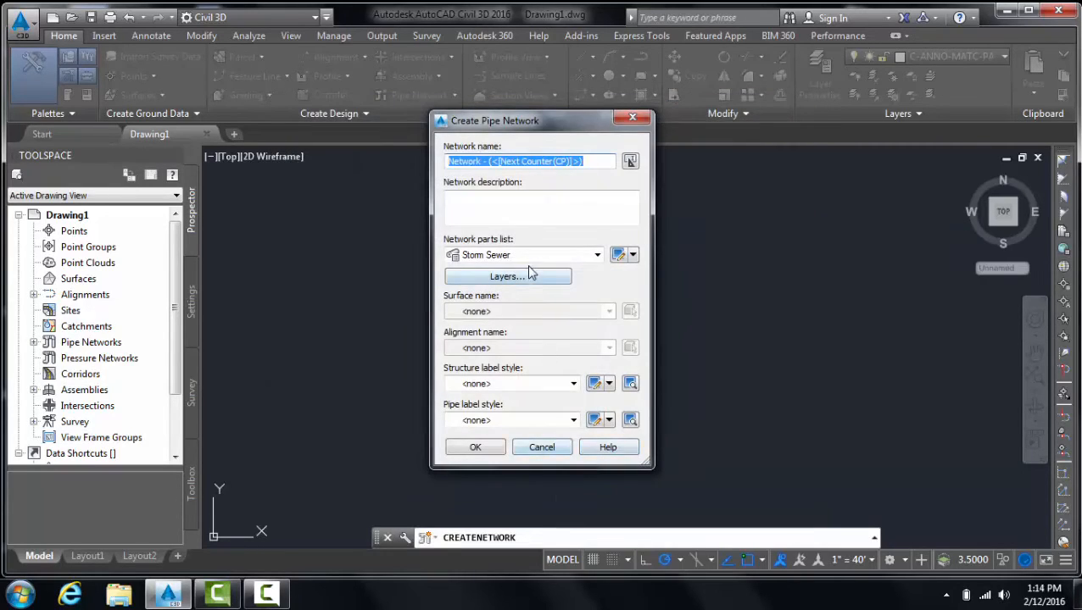
pyautogui.moveTo(475, 447)
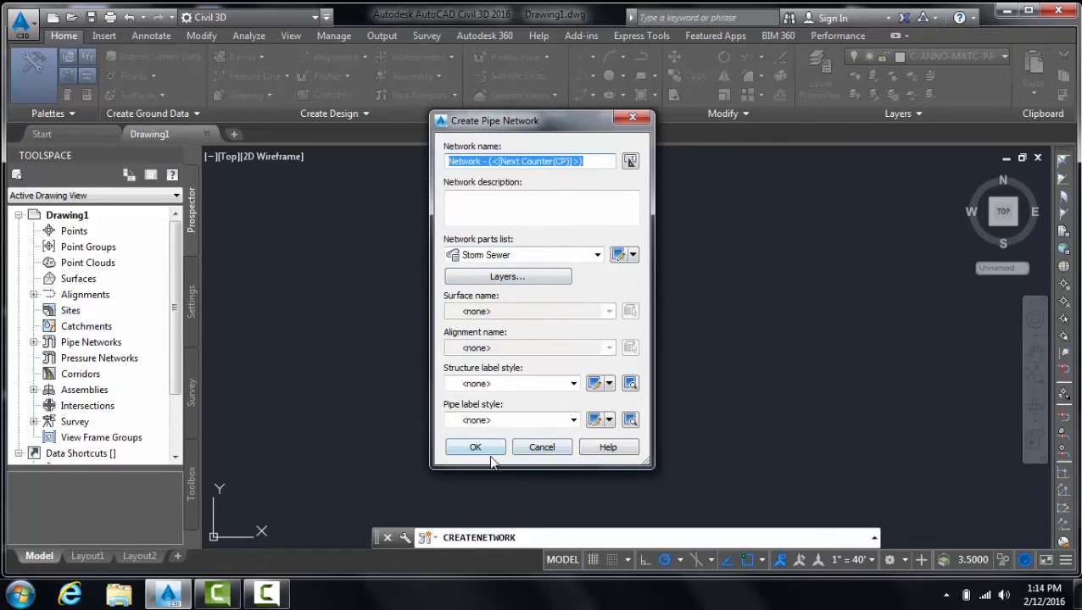
pyautogui.click(474, 447)
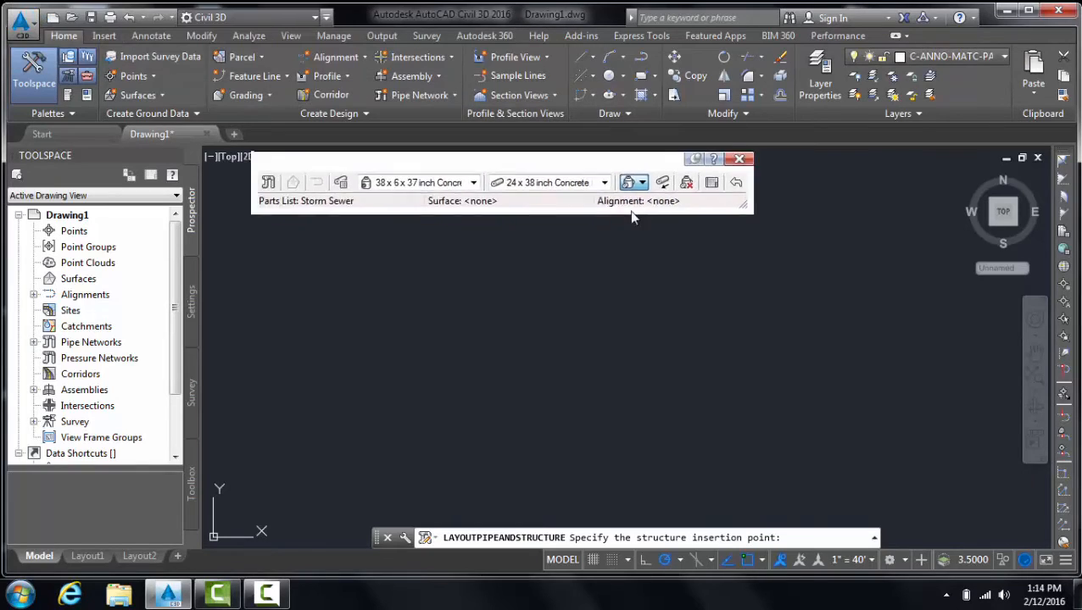
pyautogui.click(682, 251)
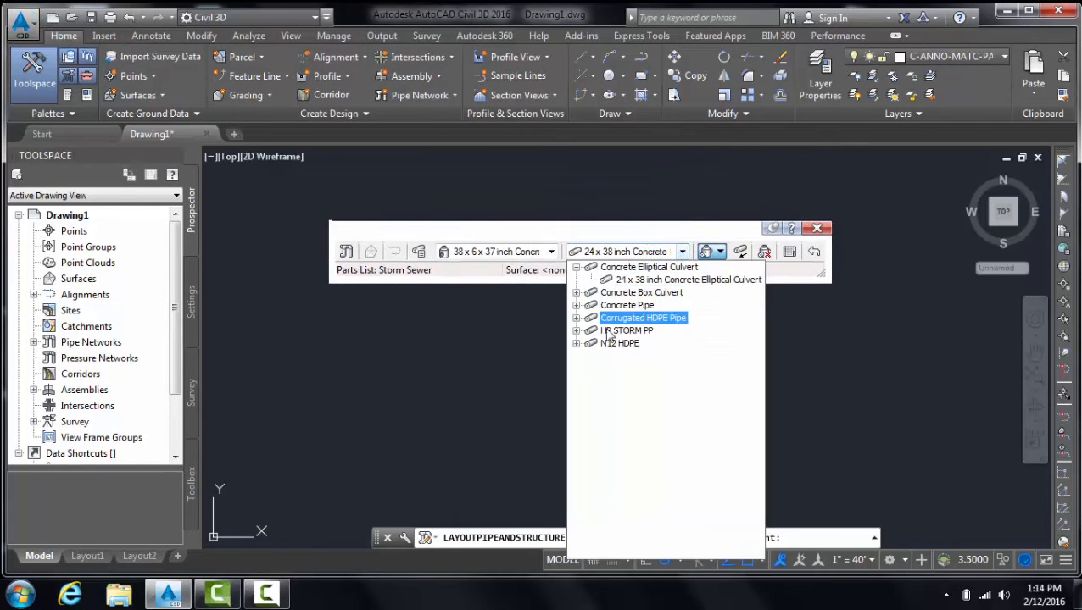
pyautogui.click(576, 330)
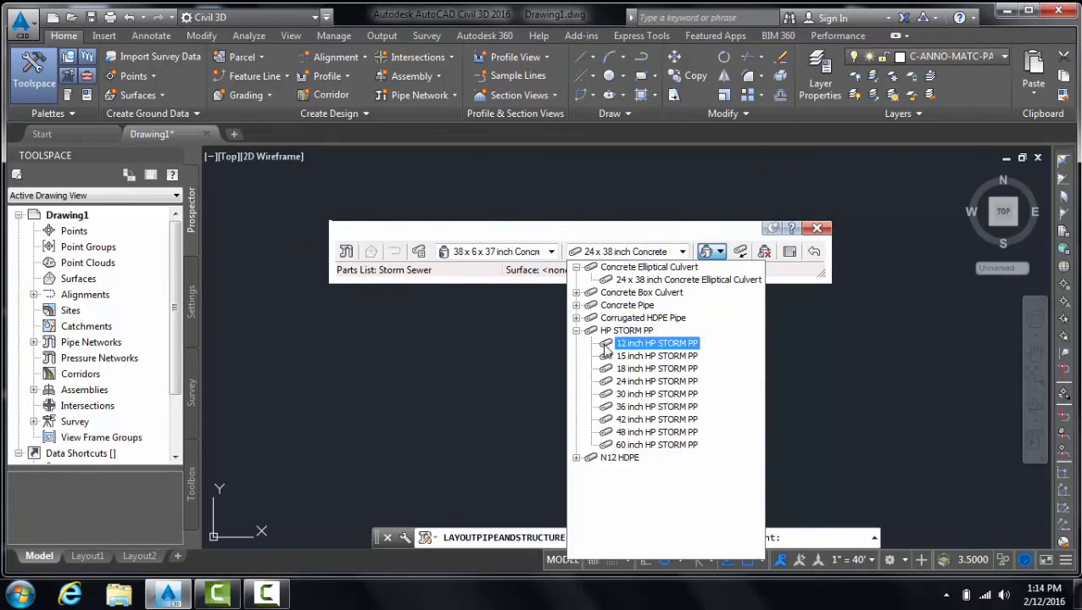
pyautogui.click(657, 368)
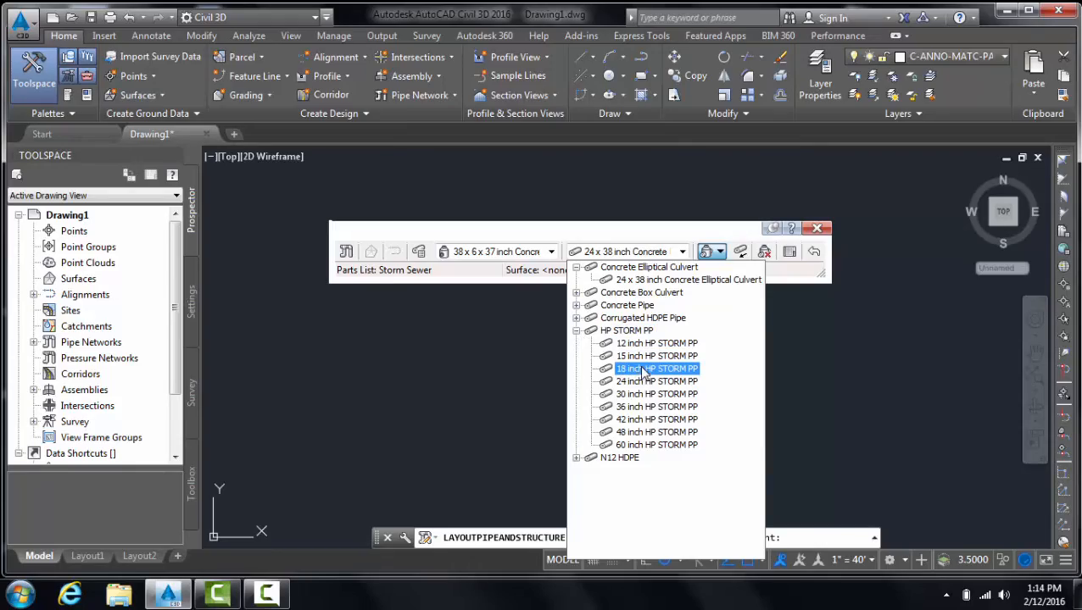